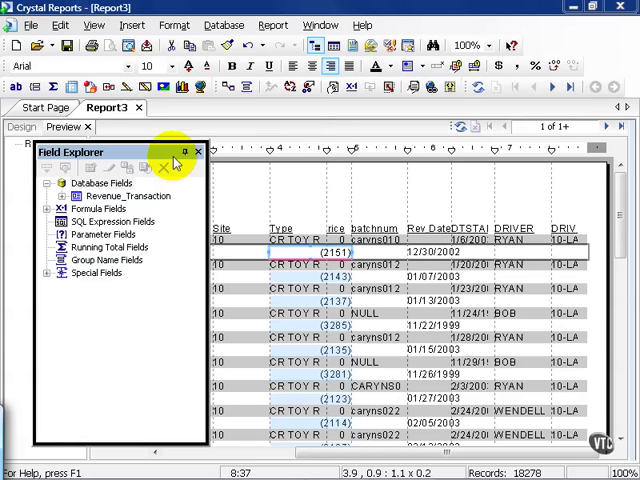
Step: Start a new formula field from Formula Fields in the Field Explorer
right_click(96, 208)
type("Metric Formula 1")
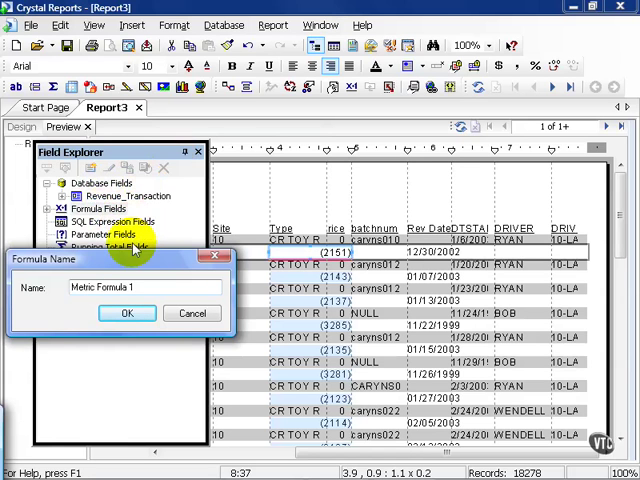
Step: Confirm the name Metric Formula 1 and write RevenueAmount / RefundAmount in the editor
left_click(128, 312)
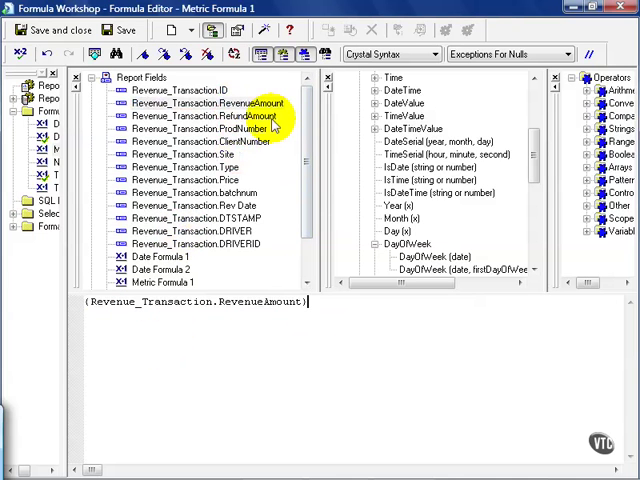
type("/")
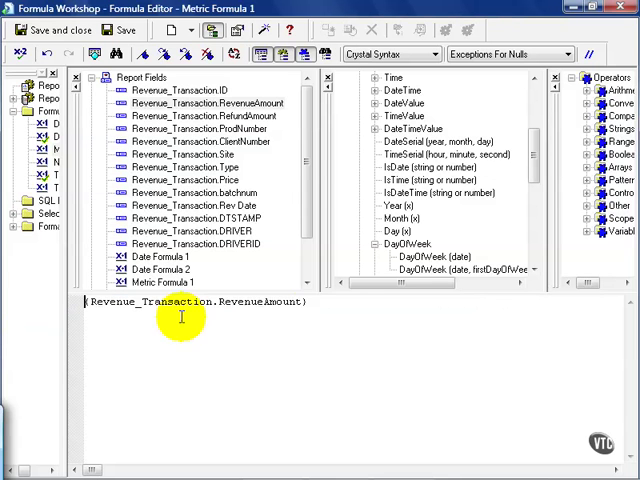
mouse_move(356, 302)
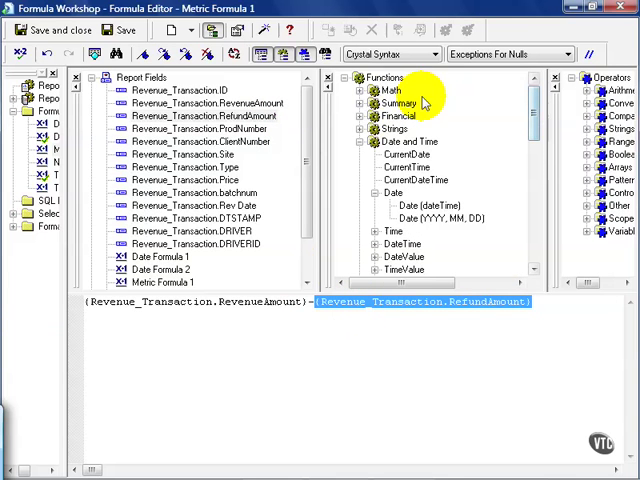
left_click(372, 90)
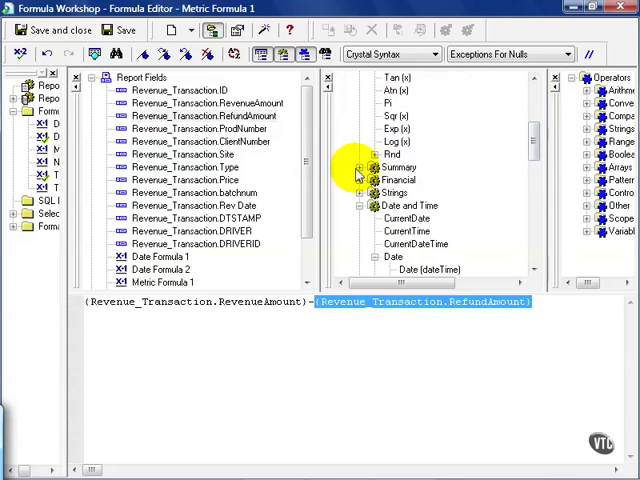
left_click(360, 166)
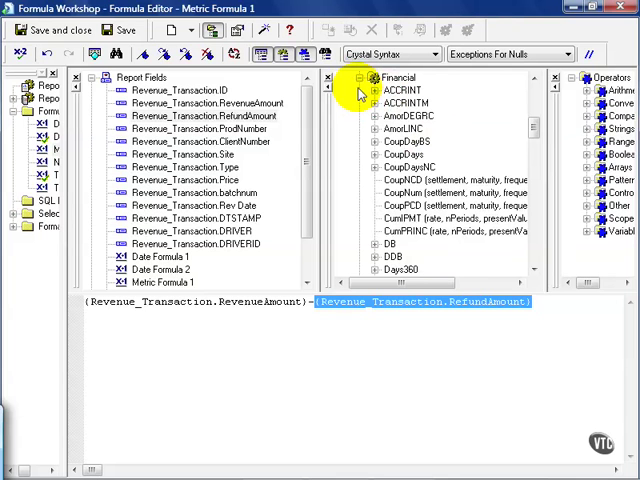
mouse_move(362, 88)
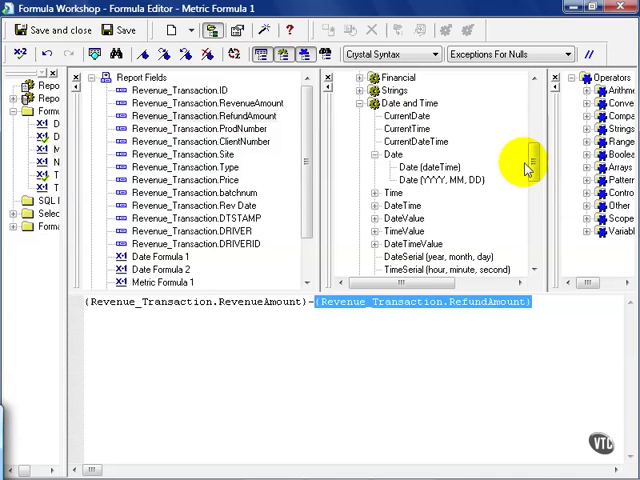
scroll("down", 3)
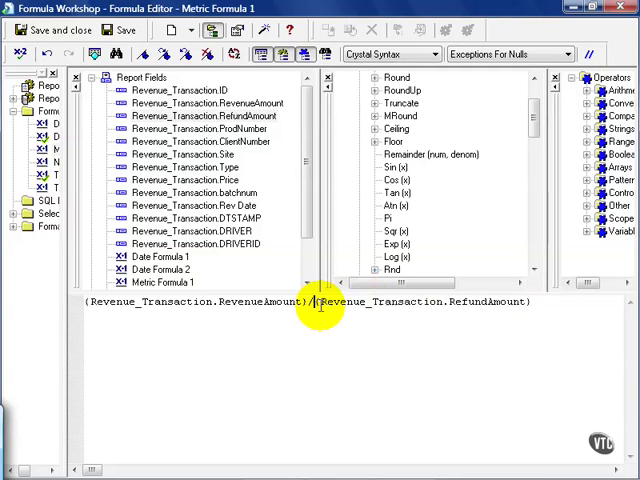
Step: Check Metric Formula 1 (no errors found), then save and close, raising a division-by-zero warning
left_click(22, 54)
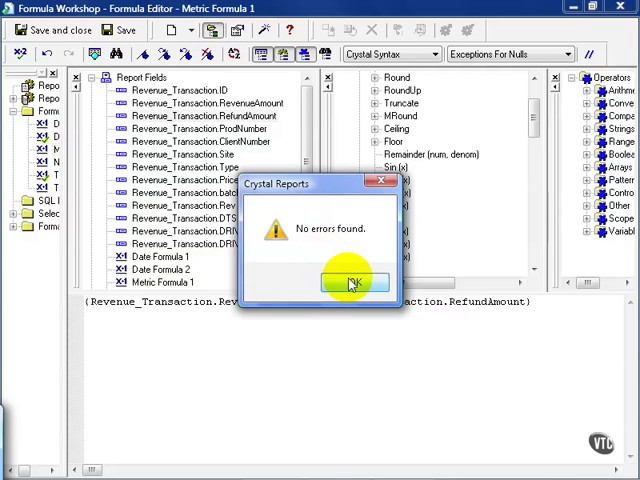
left_click(348, 282)
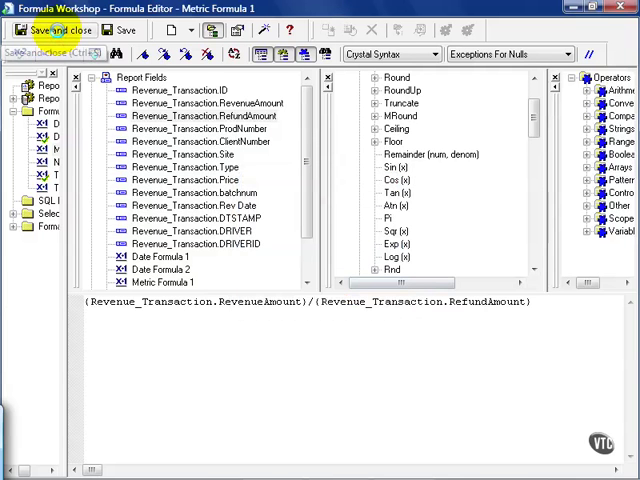
left_click(54, 28)
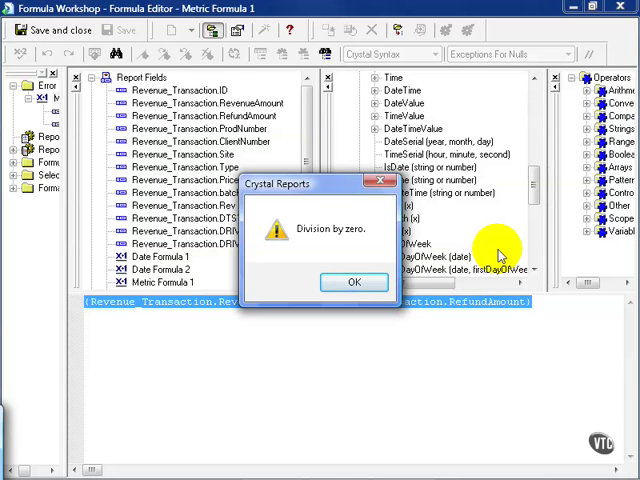
Step: Dismiss the warning, change the formula to RevenueAmount - RefundAmount, and save back to the preview
left_click(352, 280)
type(" - ")
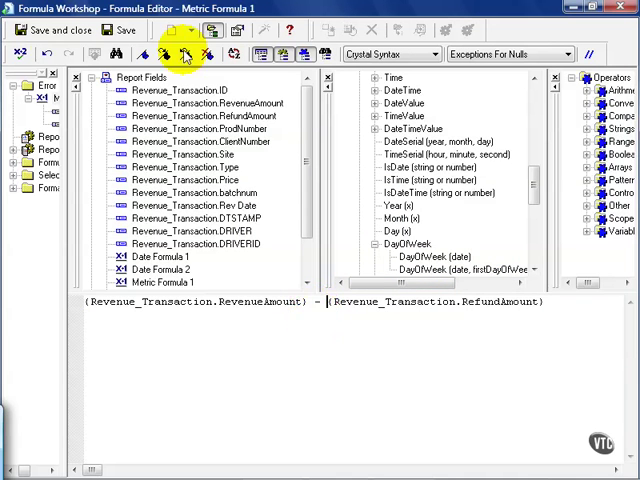
left_click(54, 30)
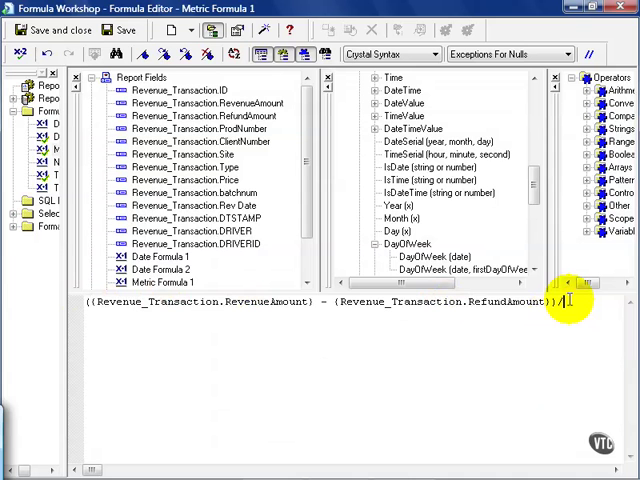
scroll("down", 3)
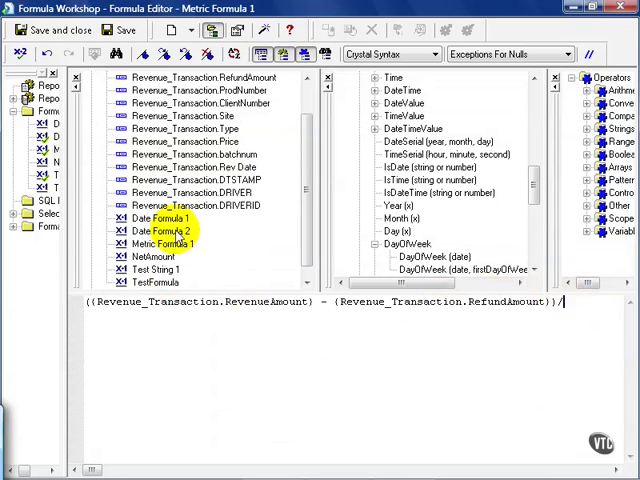
left_click(52, 28)
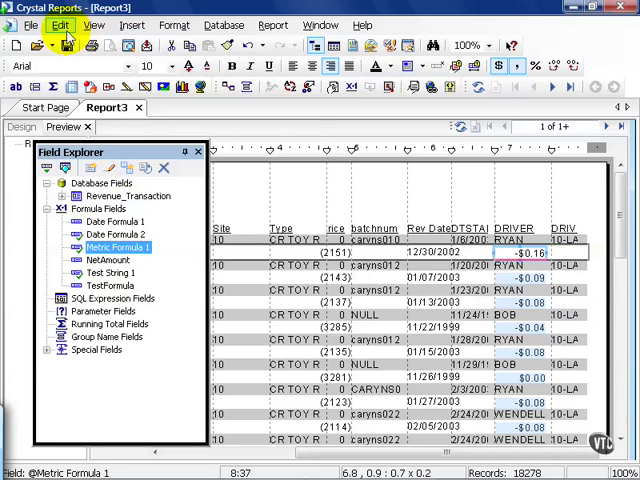